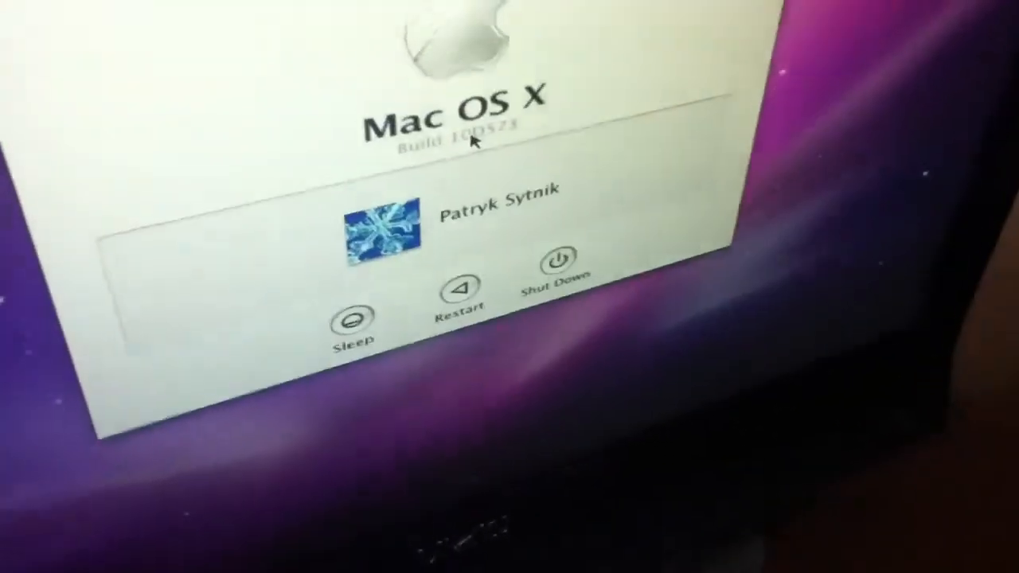
Step: Cycle the login window's version line from the build number to the serial number
click(454, 127)
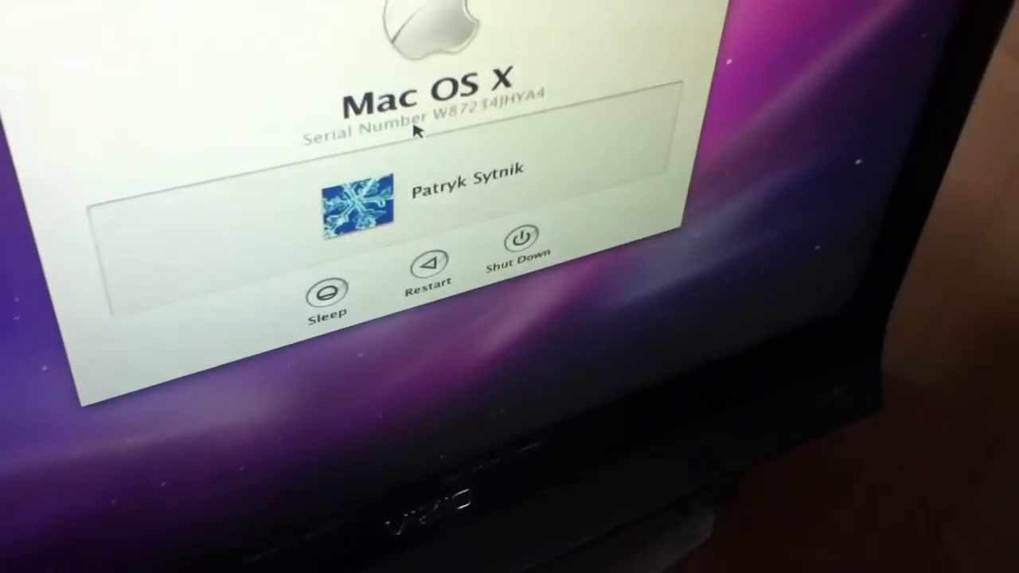